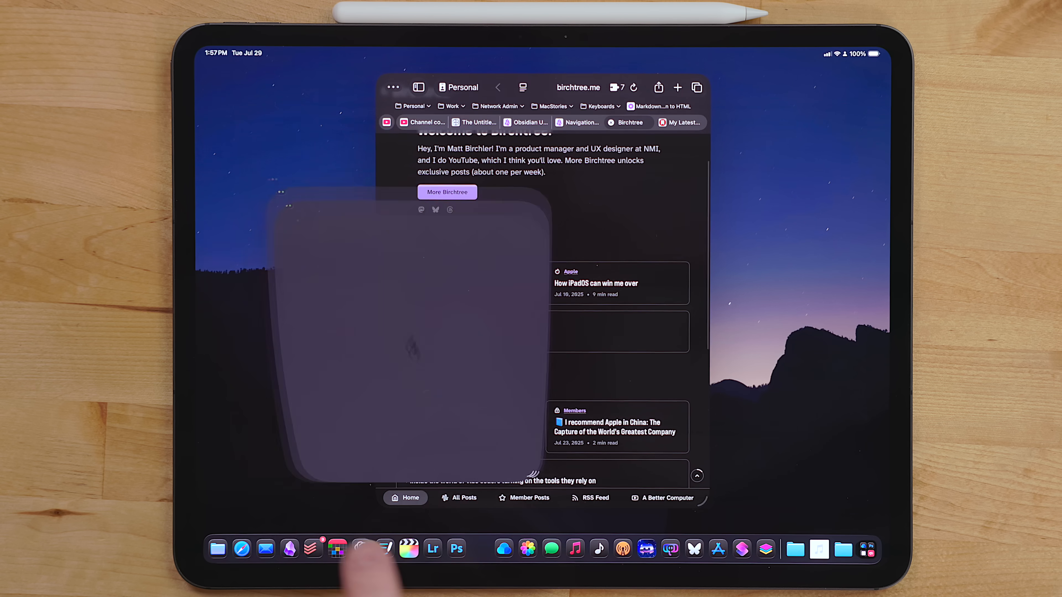
# Step: Launch Files from the Dock as its own floating window over Safari
pyautogui.click(364, 550)
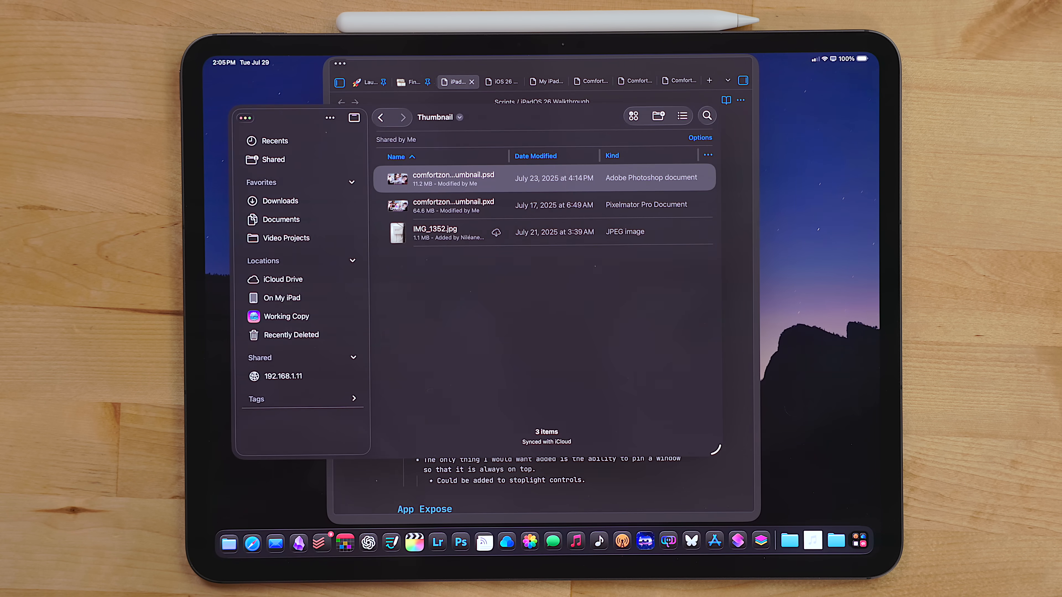
# Step: Close Files and bring the iPadOS 26 Walkthrough notes forward over Shortcuts
pyautogui.click(321, 545)
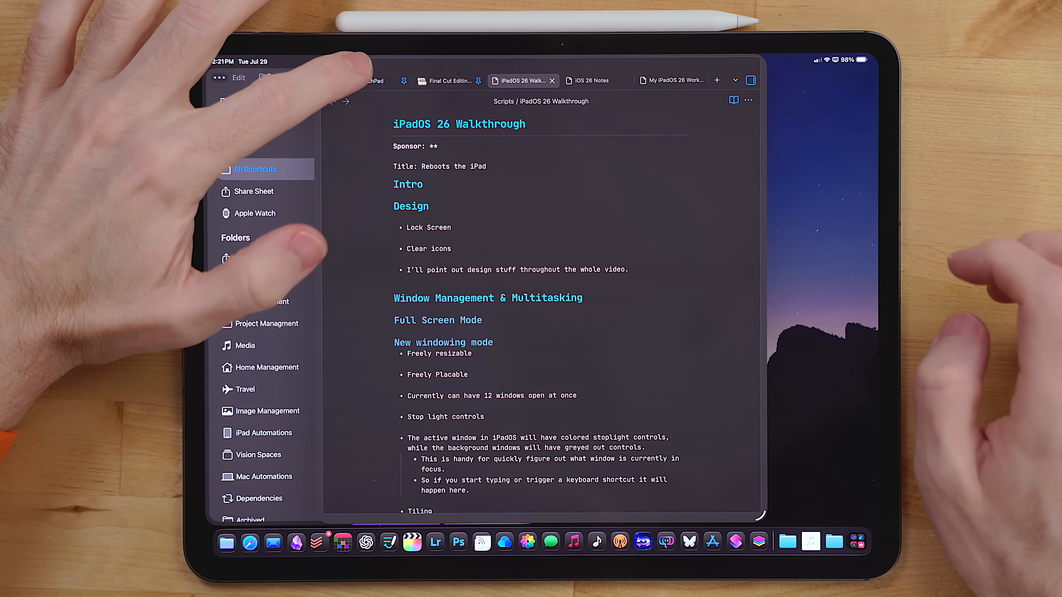
# Step: Tile the notes into the left half via the green stoplight's Move & Resize options, beside Shortcuts
pyautogui.click(357, 67)
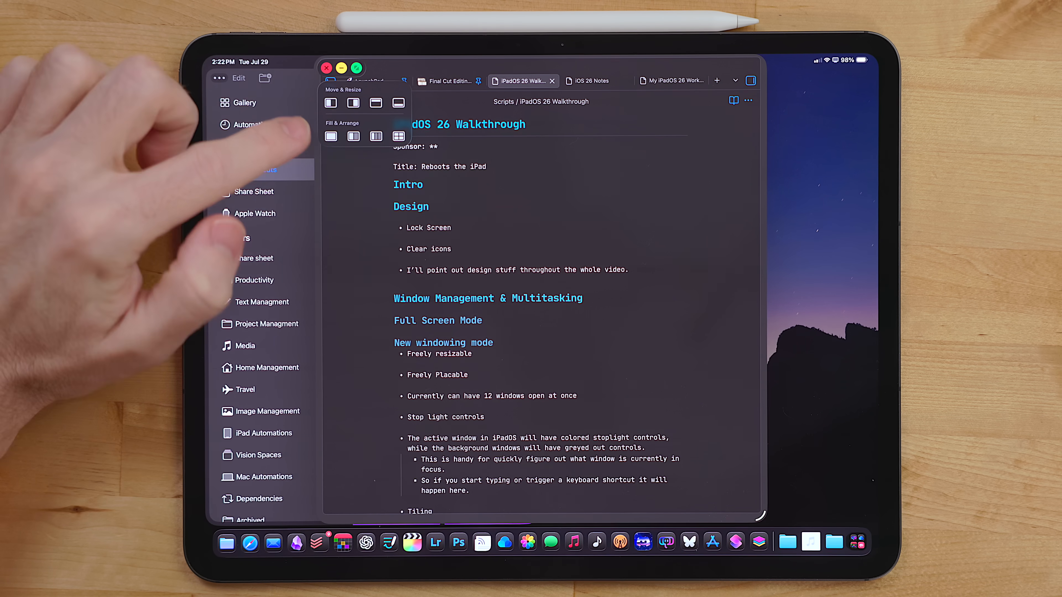
pyautogui.click(331, 102)
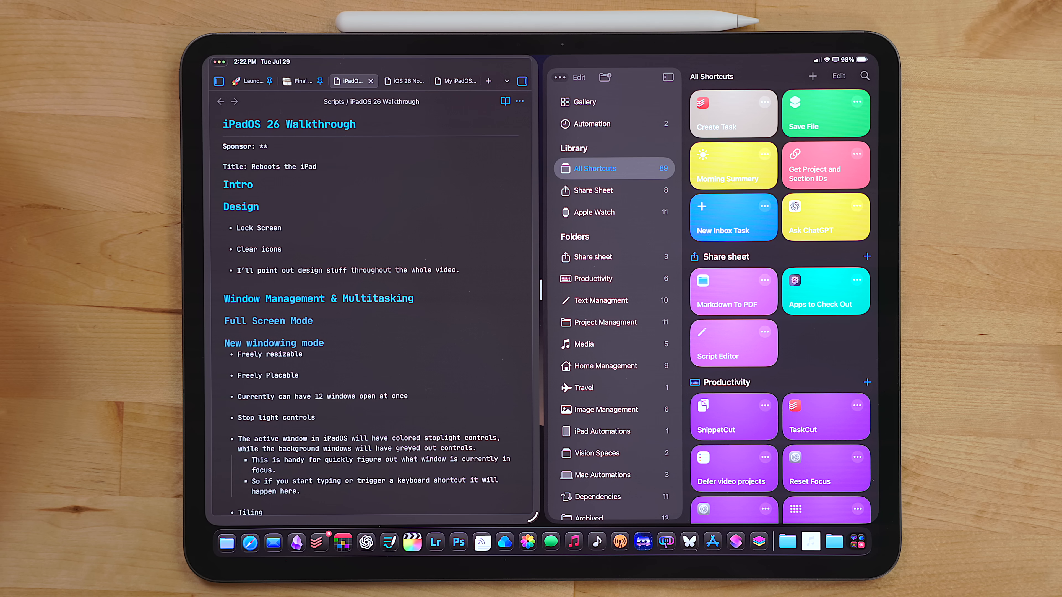
pyautogui.click(245, 67)
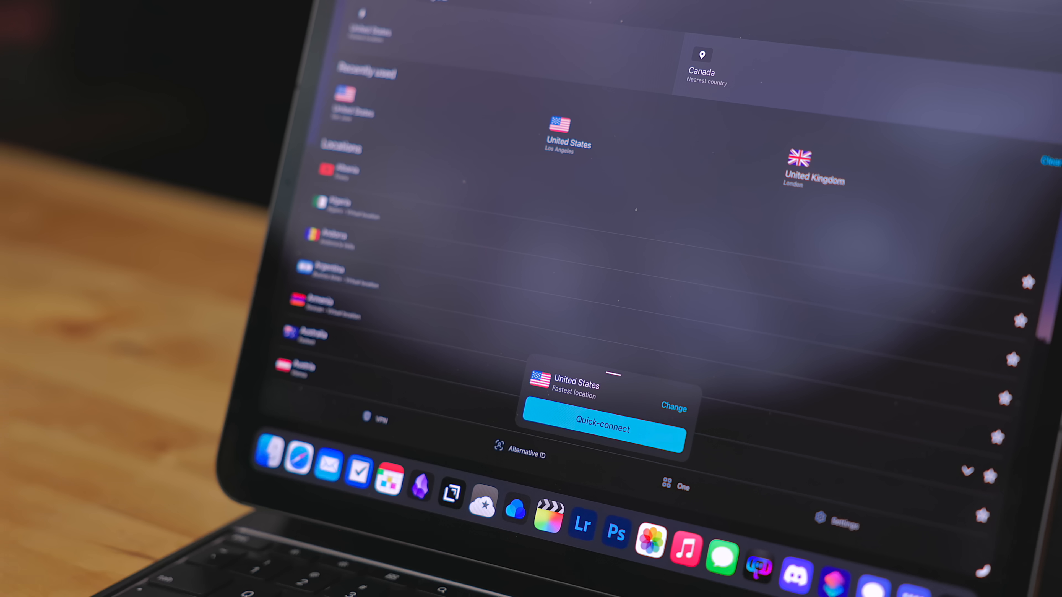
# Step: Connect Surfshark VPN to the fastest location via Quick-connect from the toolbar extension
pyautogui.click(604, 427)
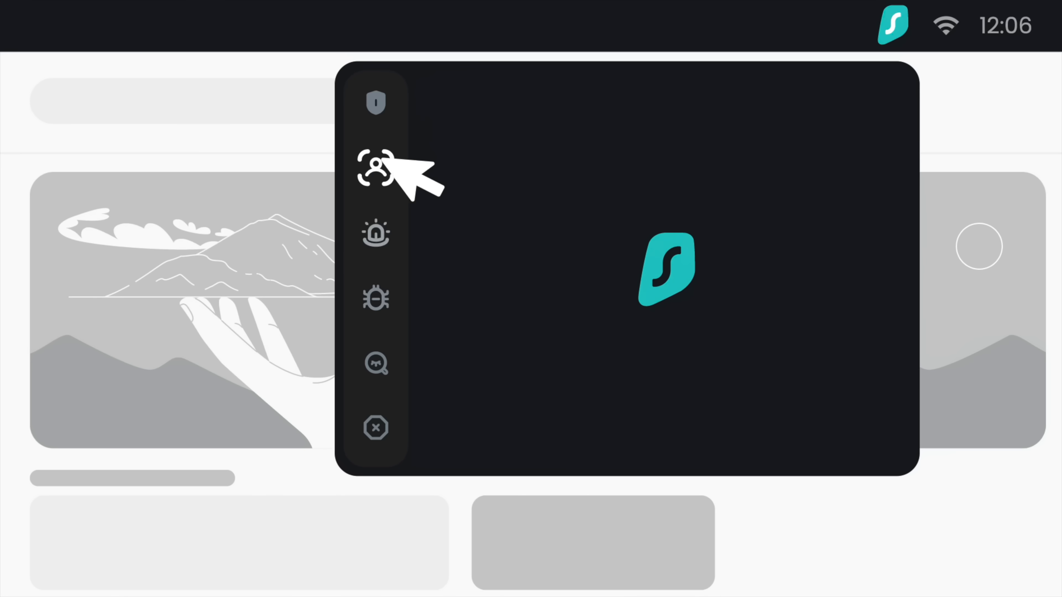
pyautogui.click(375, 104)
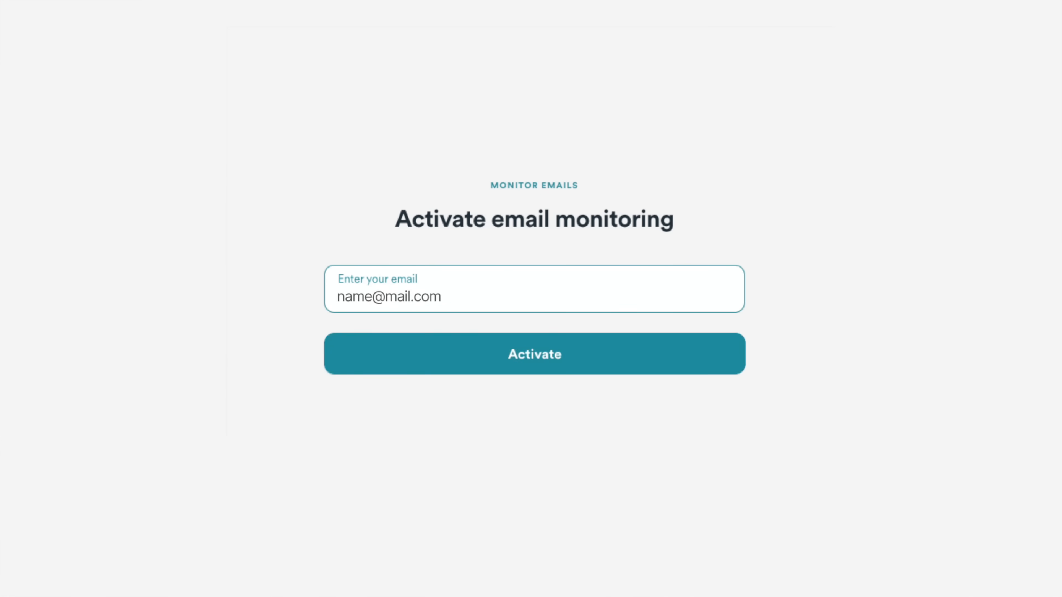
pyautogui.click(535, 354)
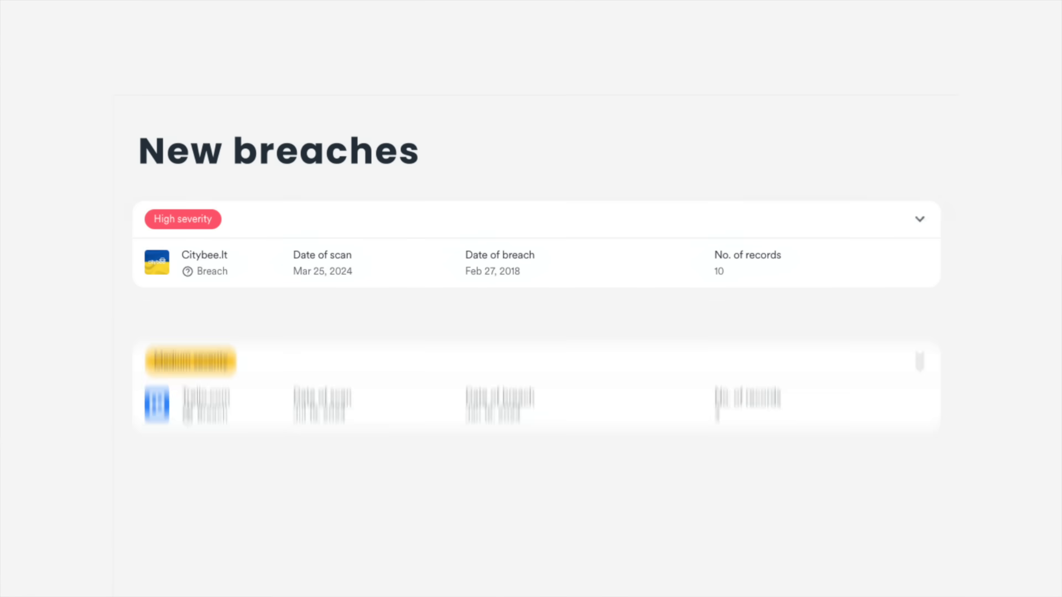
pyautogui.click(920, 219)
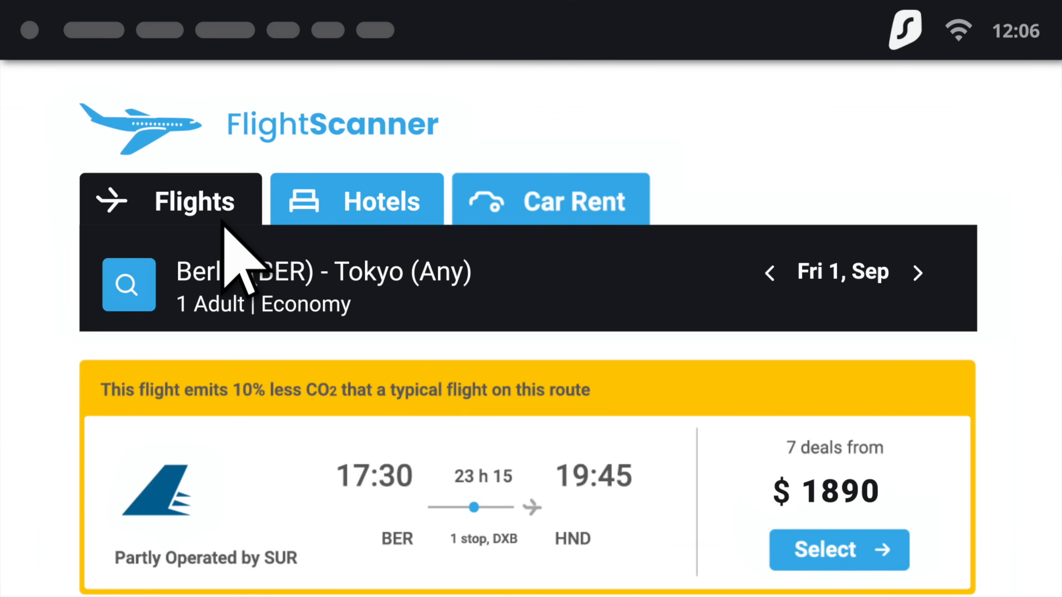
# Step: Bring a Fantastical July 2025 calendar window up over the notes document
pyautogui.click(906, 29)
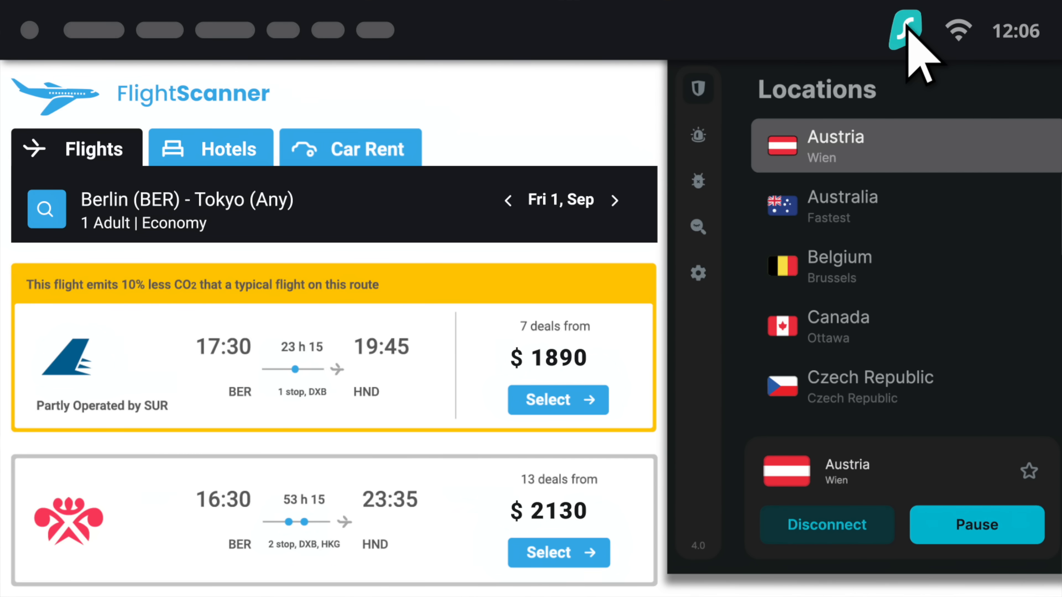
pyautogui.click(849, 266)
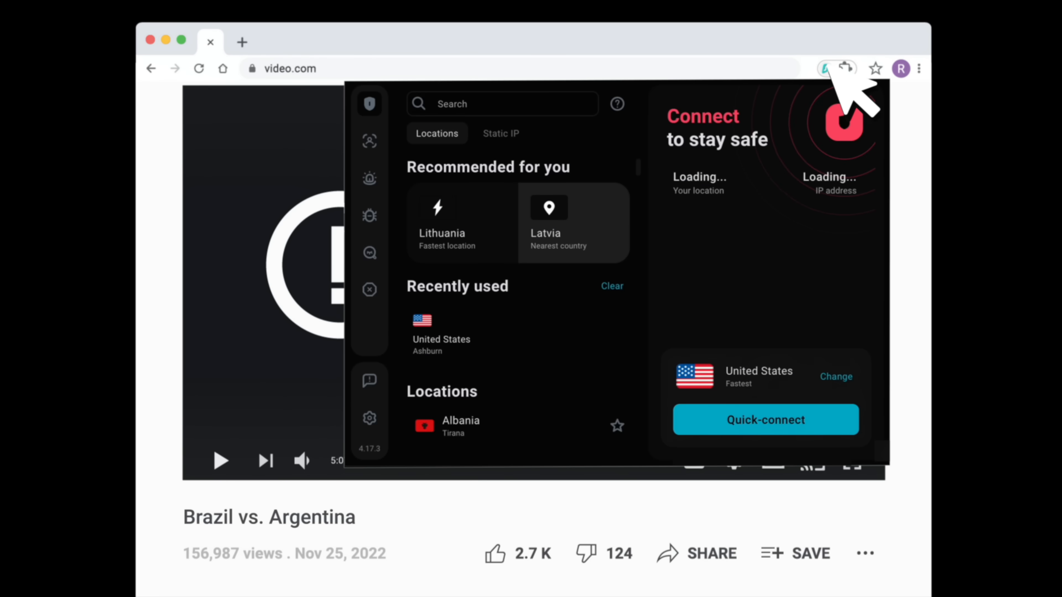
pyautogui.click(766, 420)
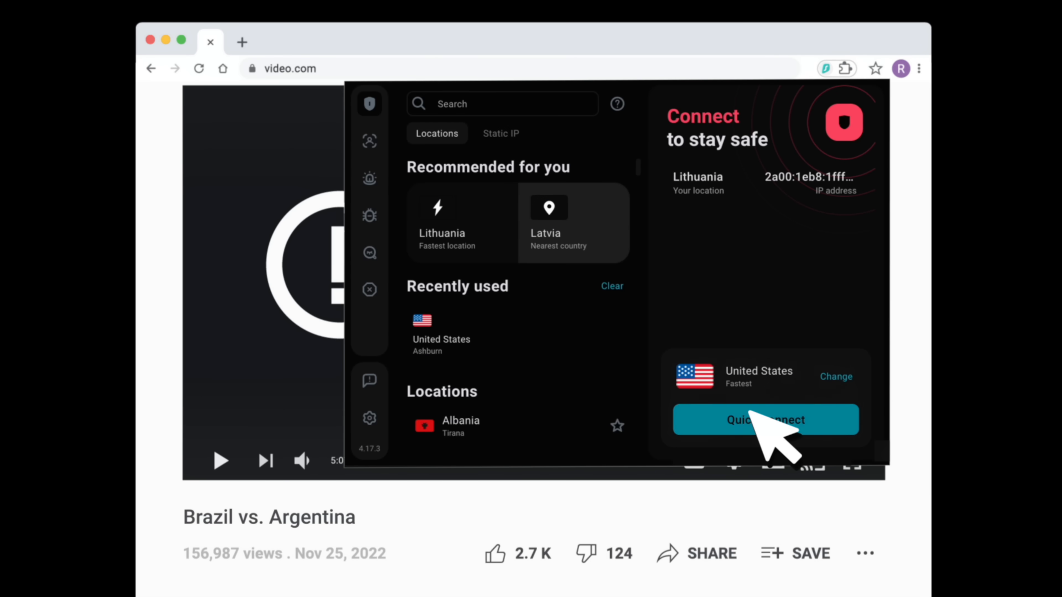
pyautogui.click(765, 419)
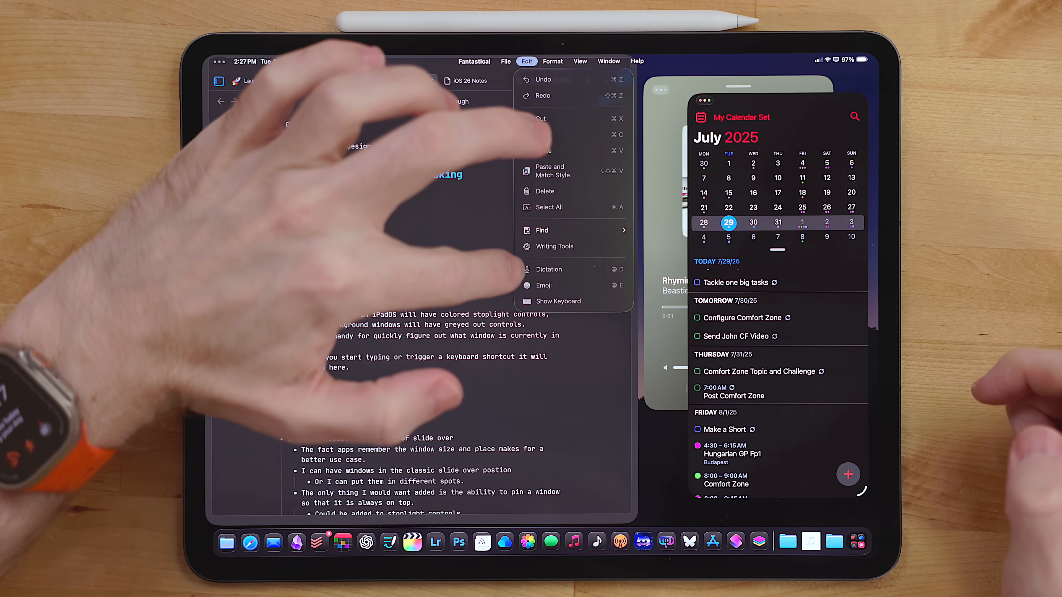
# Step: Browse the Edit, Format and View menus in the menu bar, then place Fantastical over the notes
pyautogui.click(552, 62)
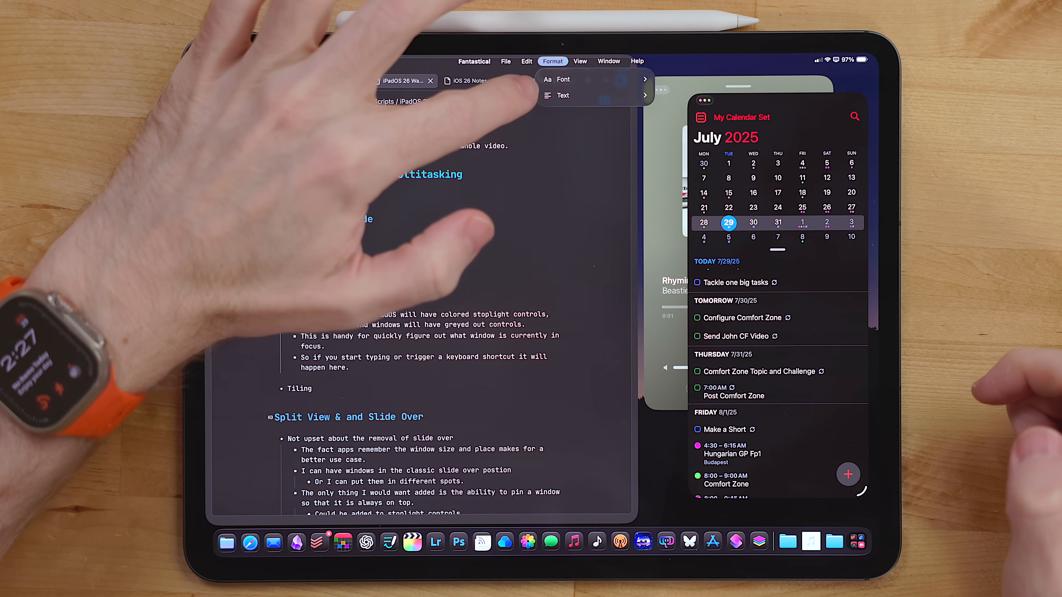
pyautogui.click(580, 61)
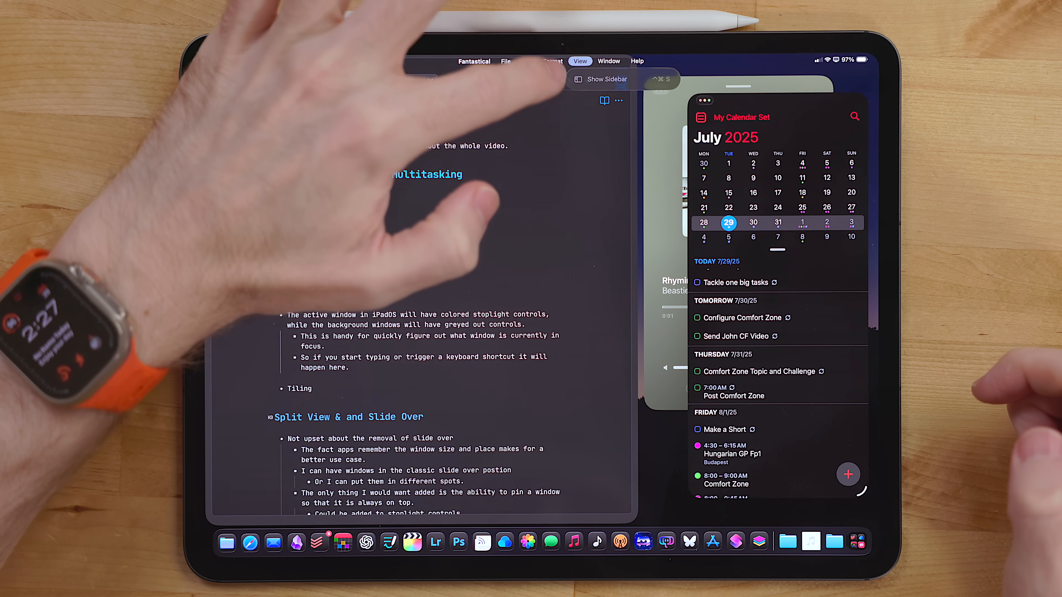
pyautogui.click(608, 61)
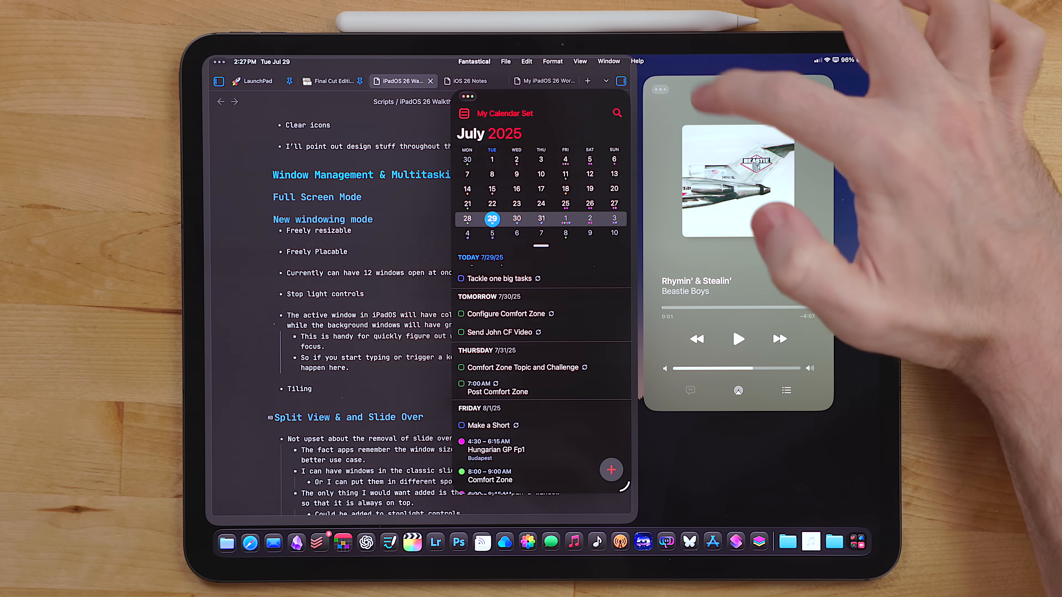
pyautogui.click(608, 61)
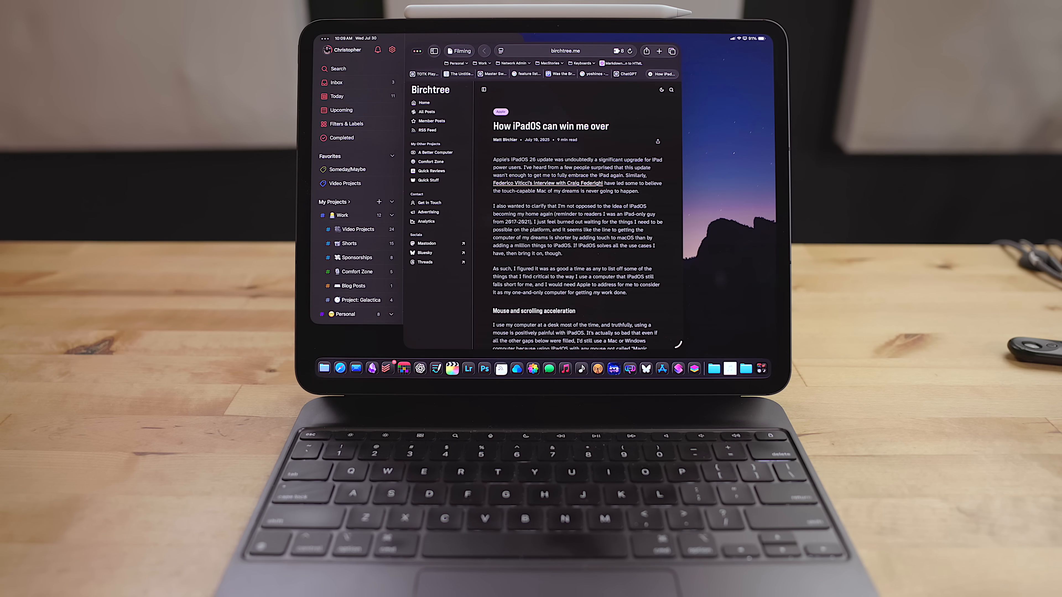
# Step: Focus the notes window and switch it to the Final Cut Editing Notes document
pyautogui.click(336, 96)
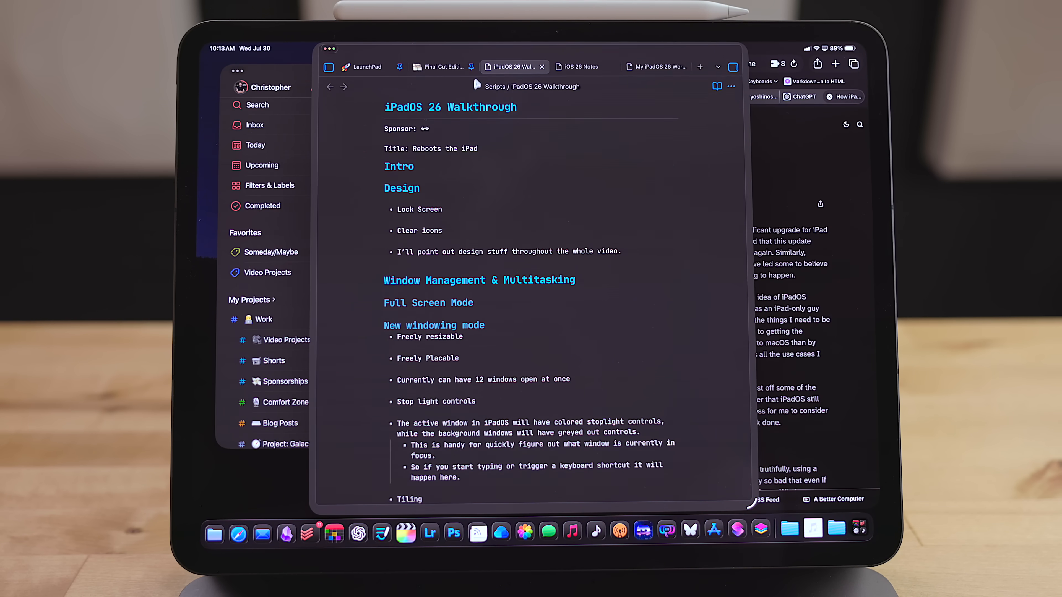
pyautogui.click(441, 67)
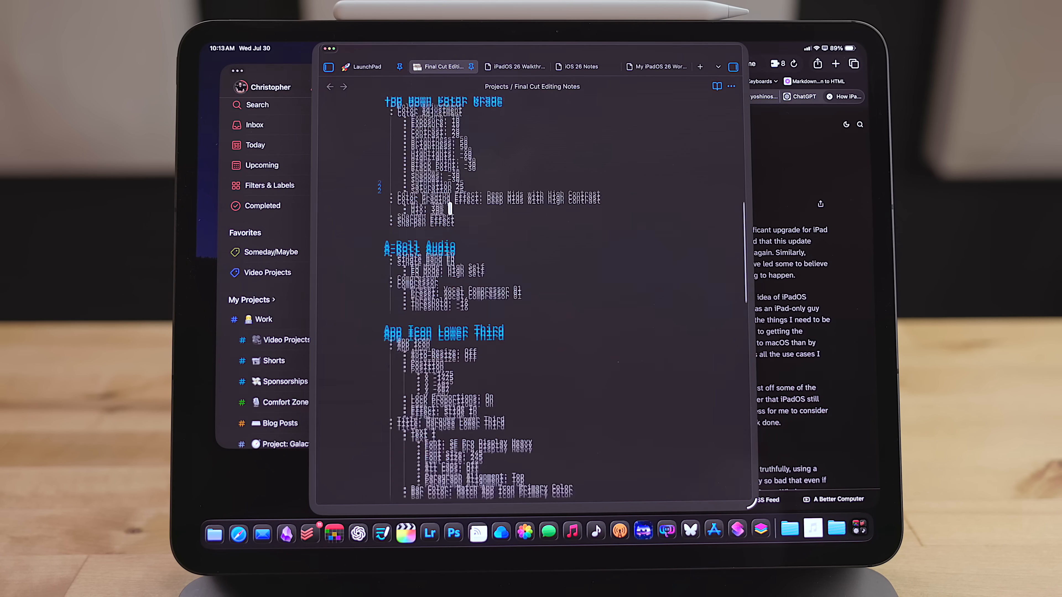
pyautogui.scroll(-3)
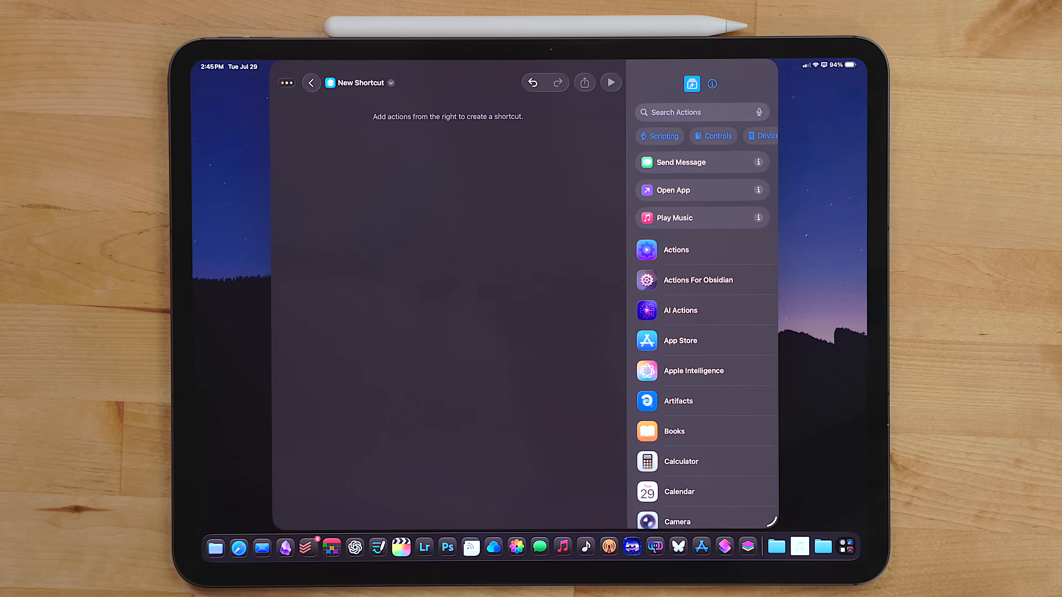
# Step: Search actions for 'Use mod' and add the Use Model action to the shortcut
pyautogui.click(688, 112)
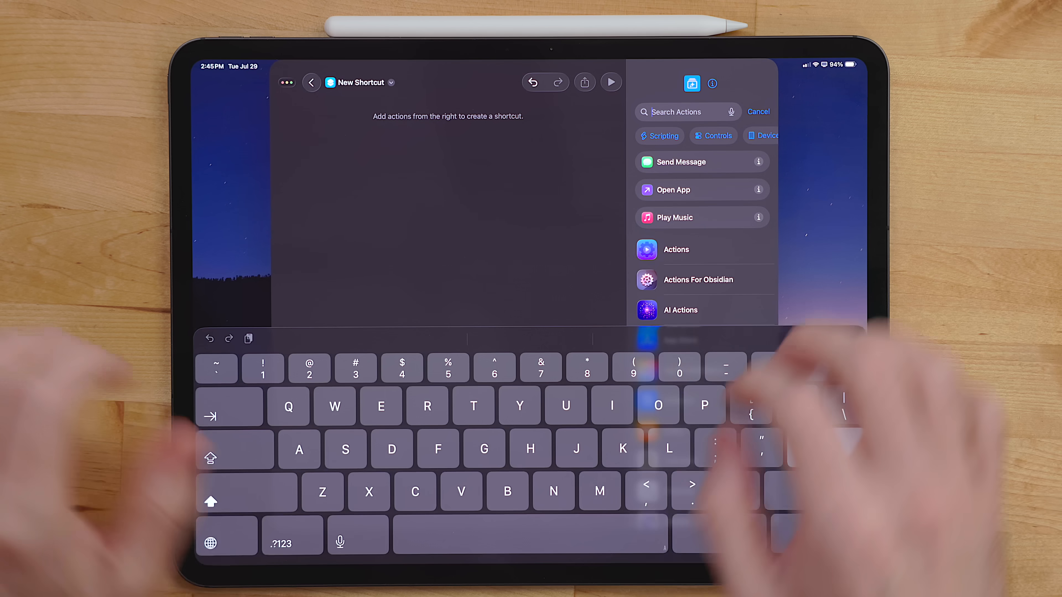
pyautogui.write('Use mod')
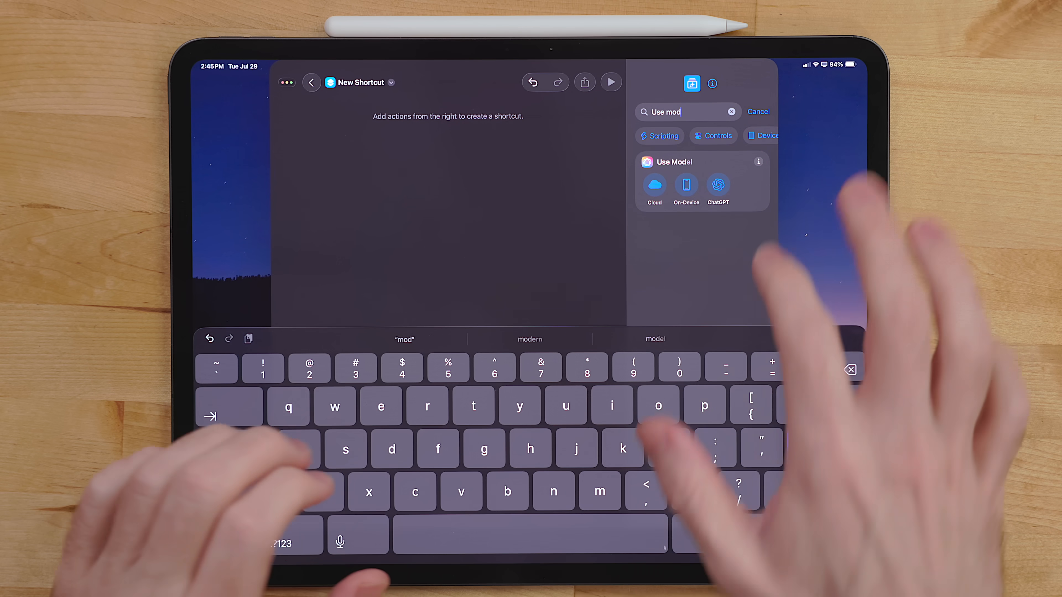
pyautogui.click(687, 185)
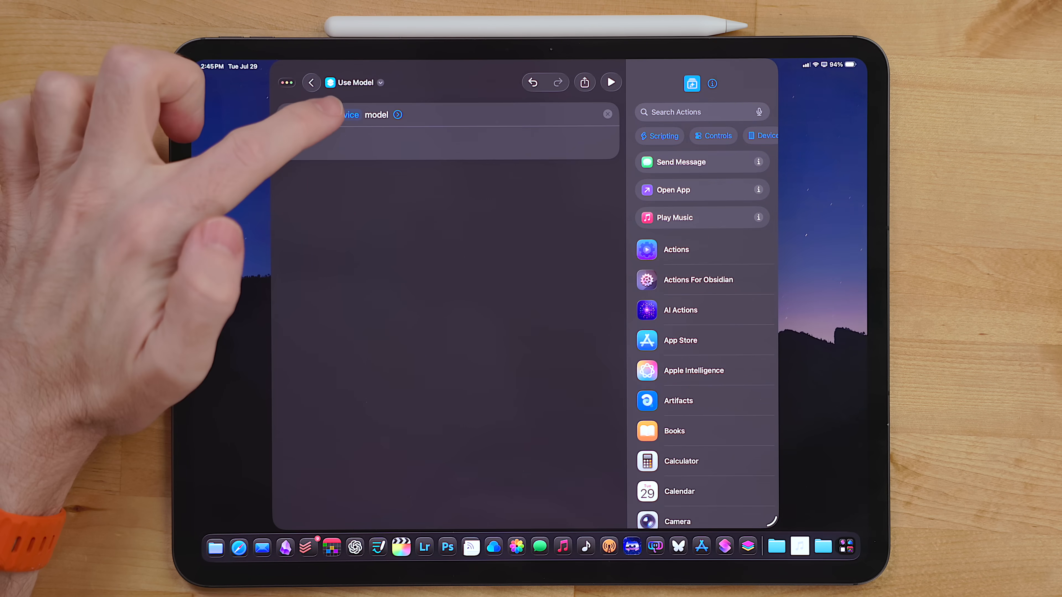
# Step: Set the Use Model action's model to ChatGPT
pyautogui.click(345, 115)
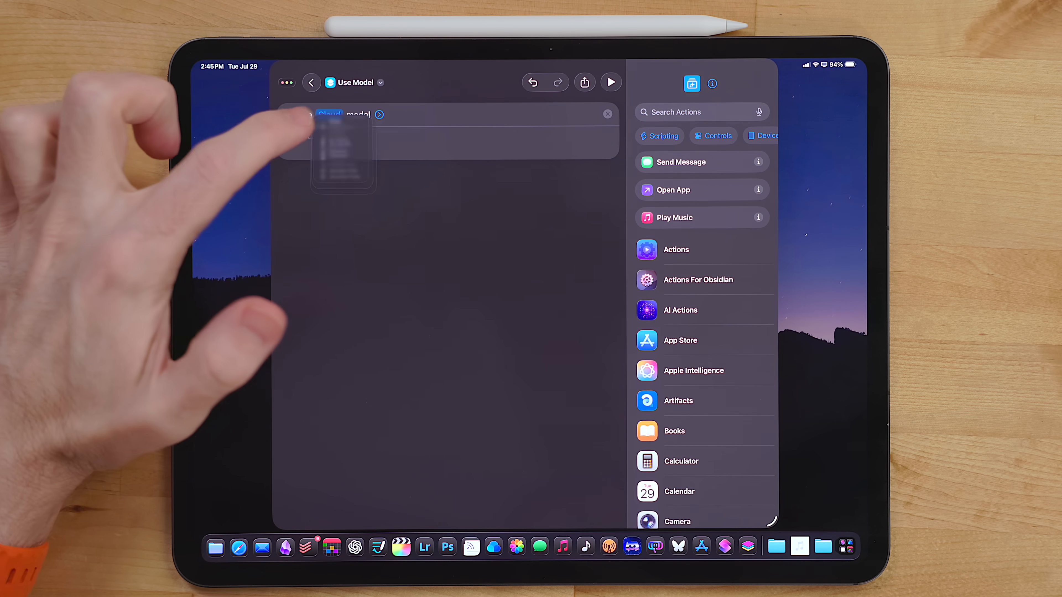
pyautogui.click(329, 115)
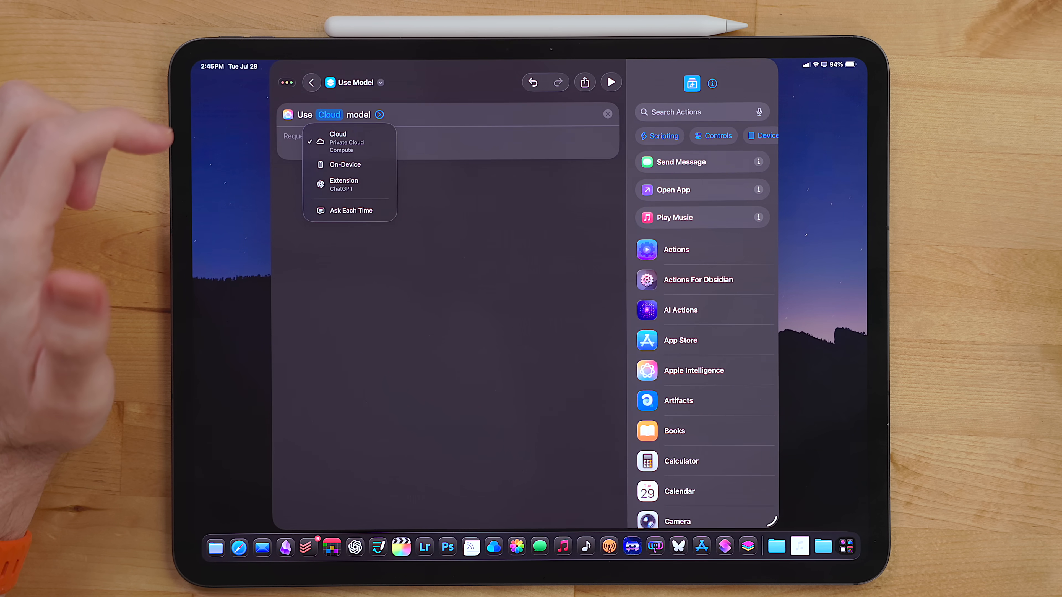
pyautogui.click(344, 184)
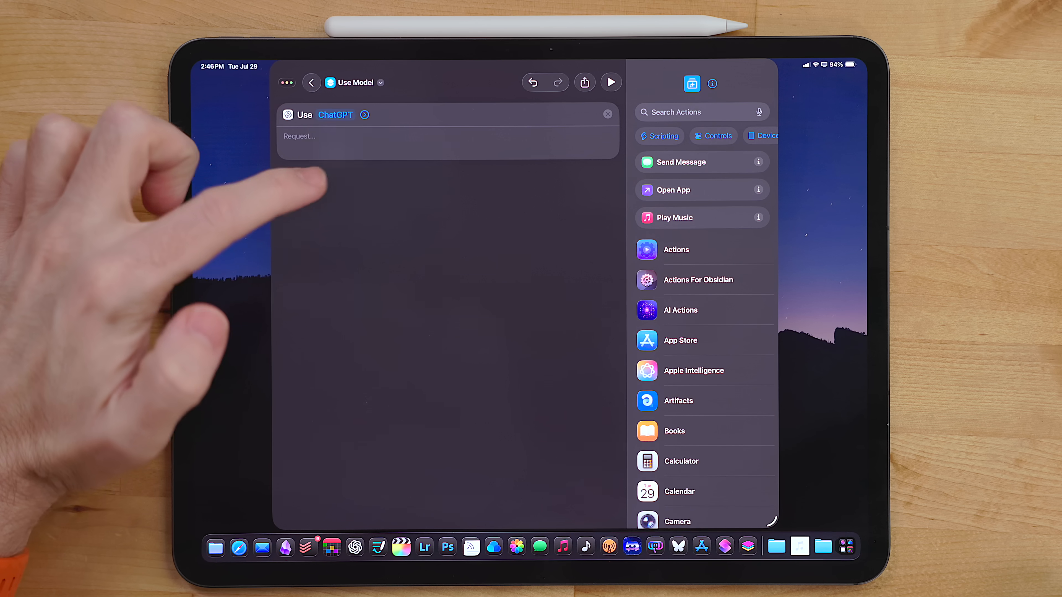
# Step: Open the example shortcut with Find Tasks in a date range and Use Cloud model actions
pyautogui.click(336, 115)
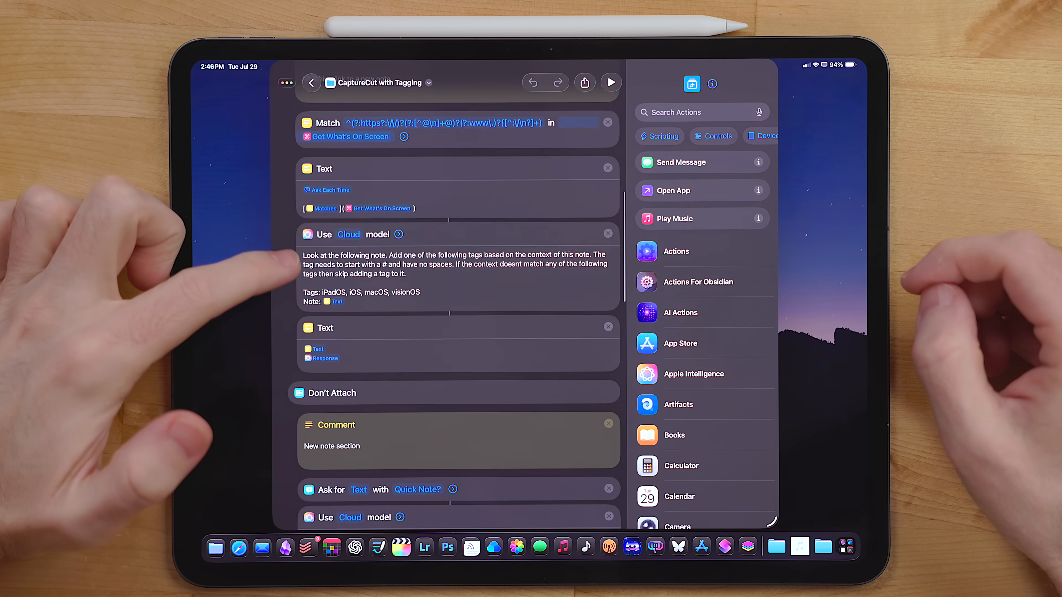
pyautogui.scroll(-3)
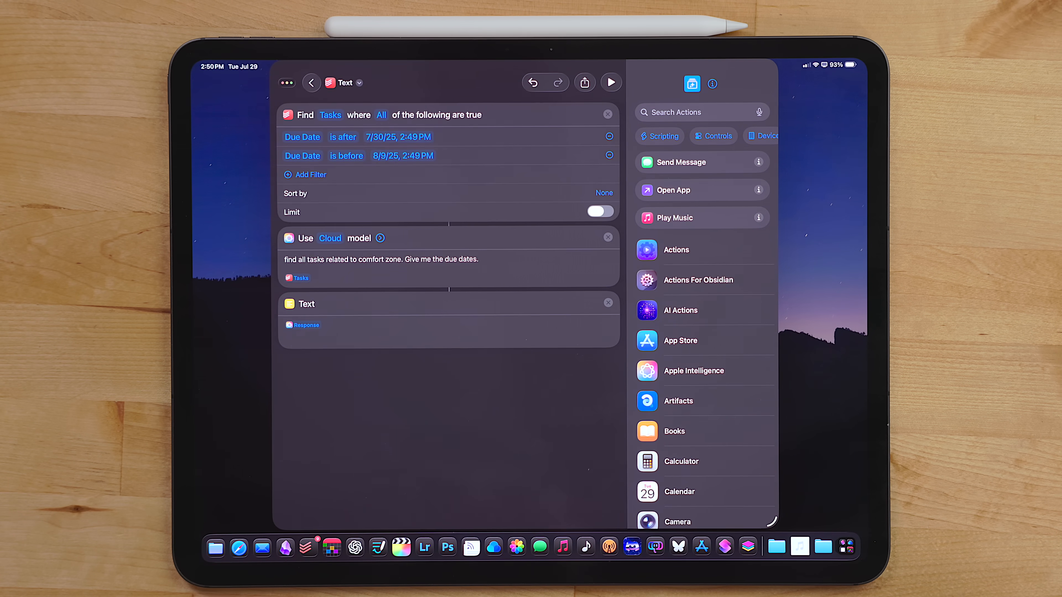
pyautogui.click(611, 82)
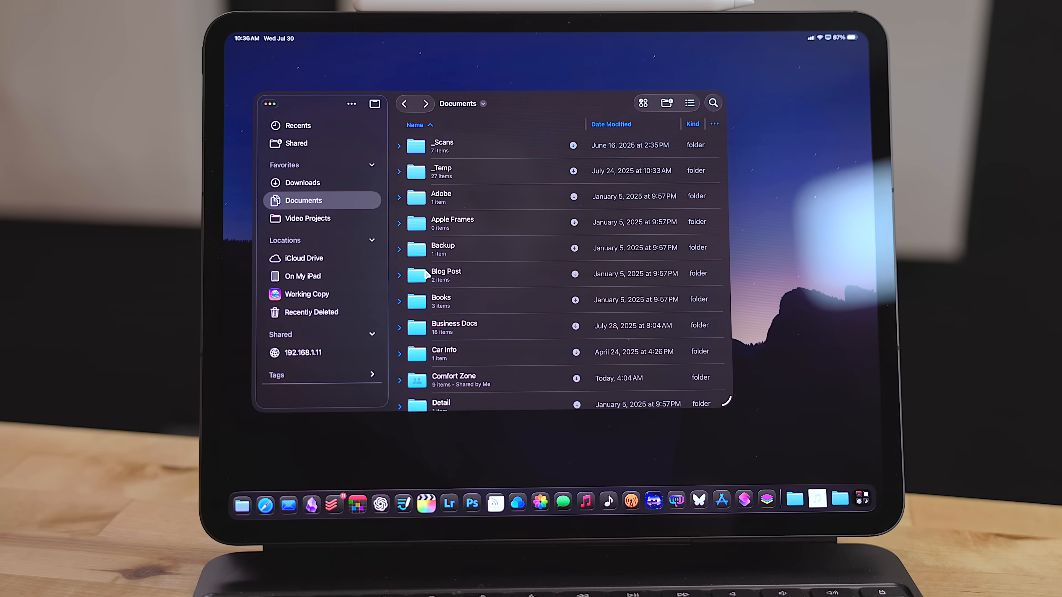
# Step: Navigate through the Blog Post folder to the _Temp folder holding the screenshot
pyautogui.doubleClick(446, 276)
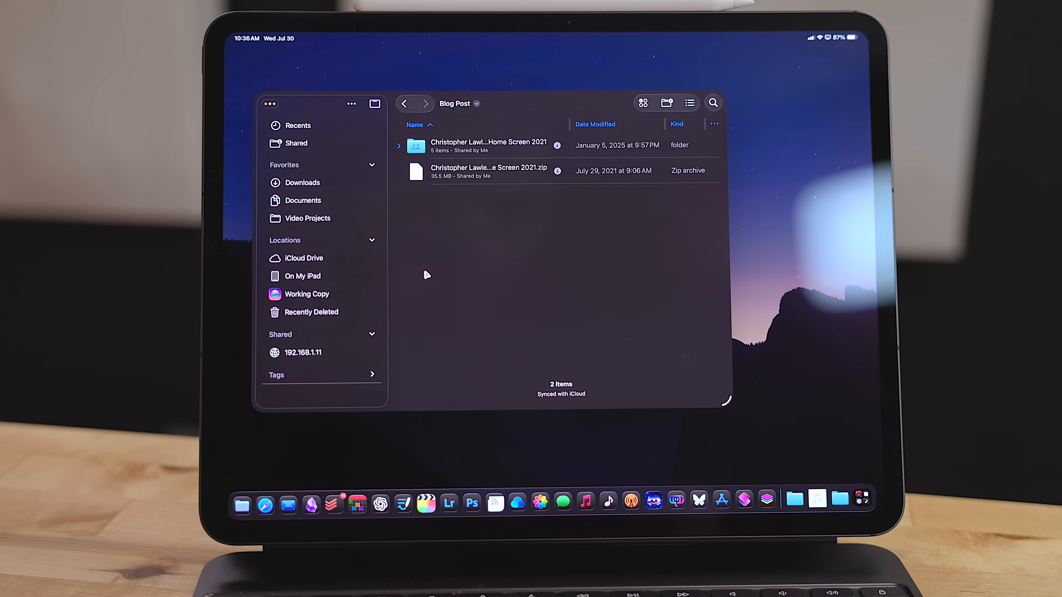
pyautogui.moveTo(385, 155)
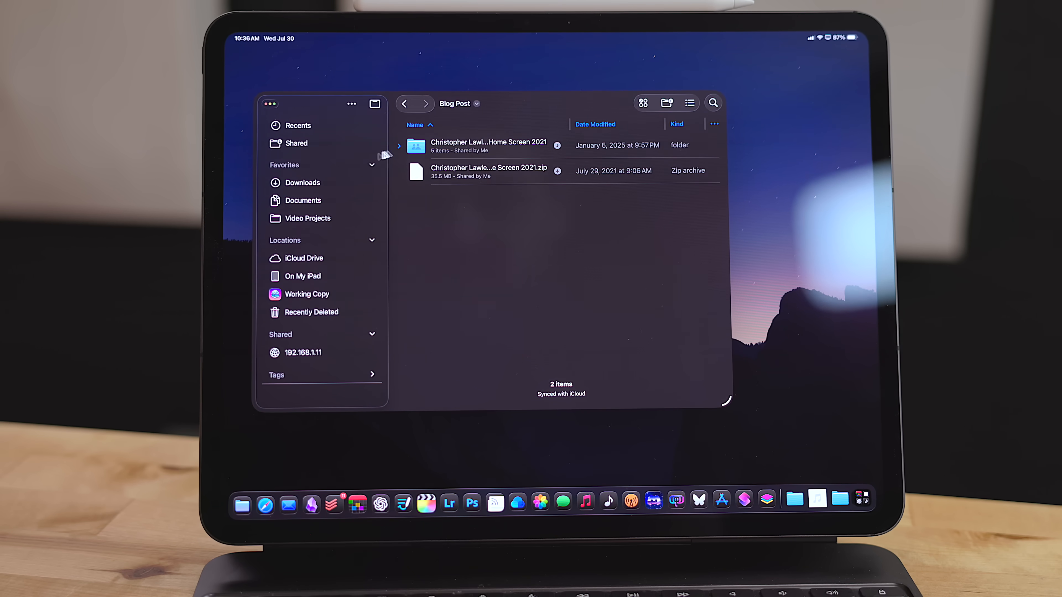
pyautogui.click(399, 146)
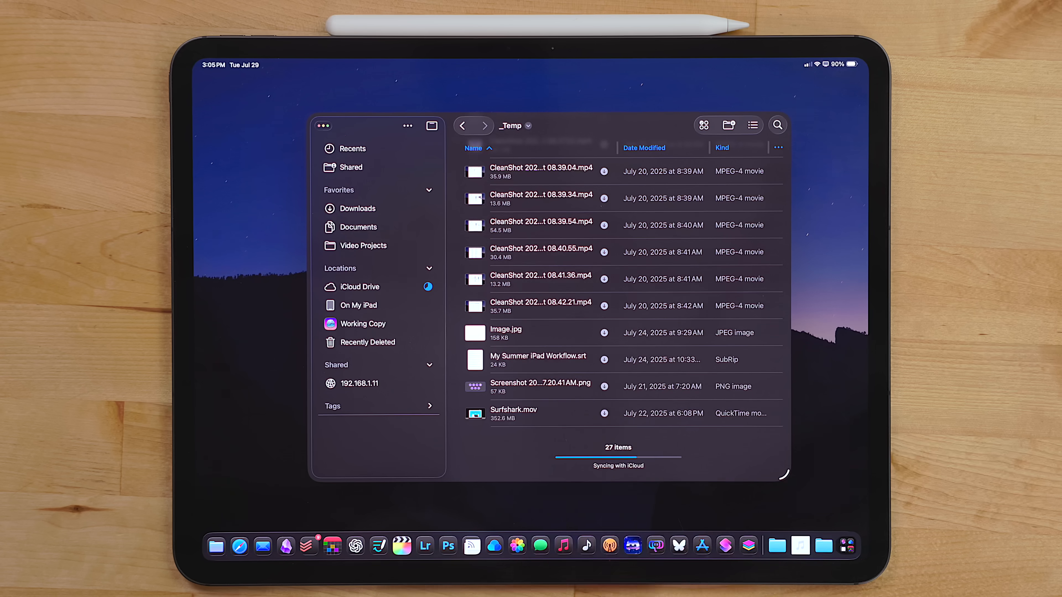
# Step: Open the screenshot PNG in Photoshop via Open With instead of its default app
pyautogui.rightClick(540, 386)
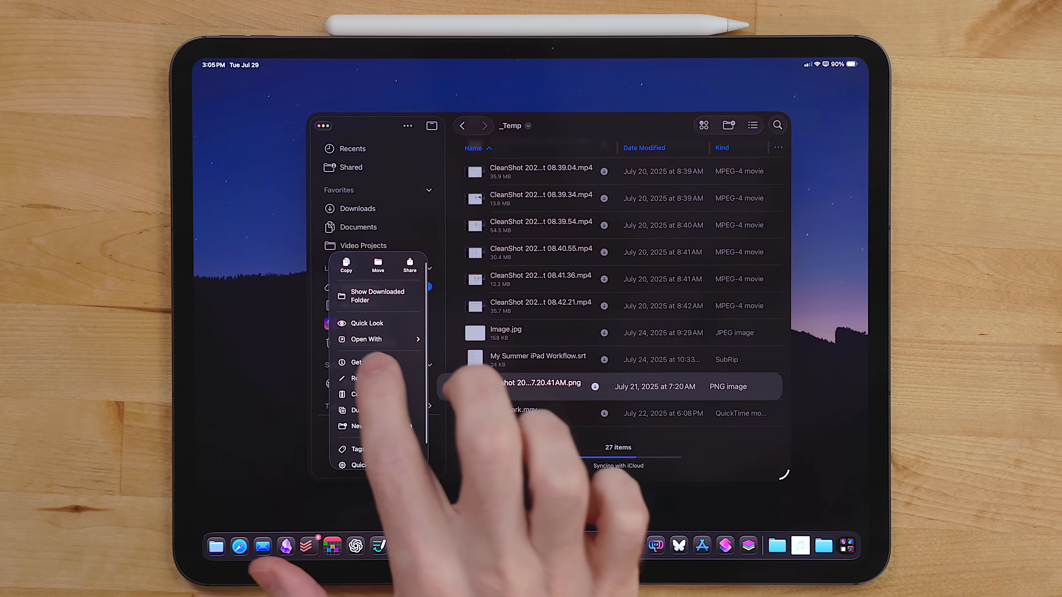
pyautogui.click(367, 339)
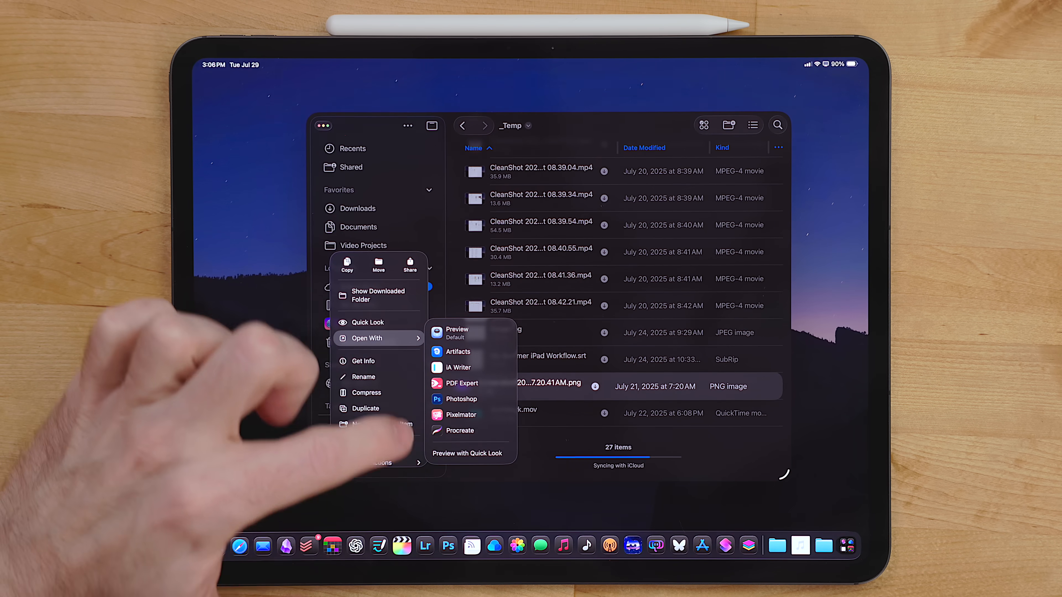
pyautogui.click(462, 399)
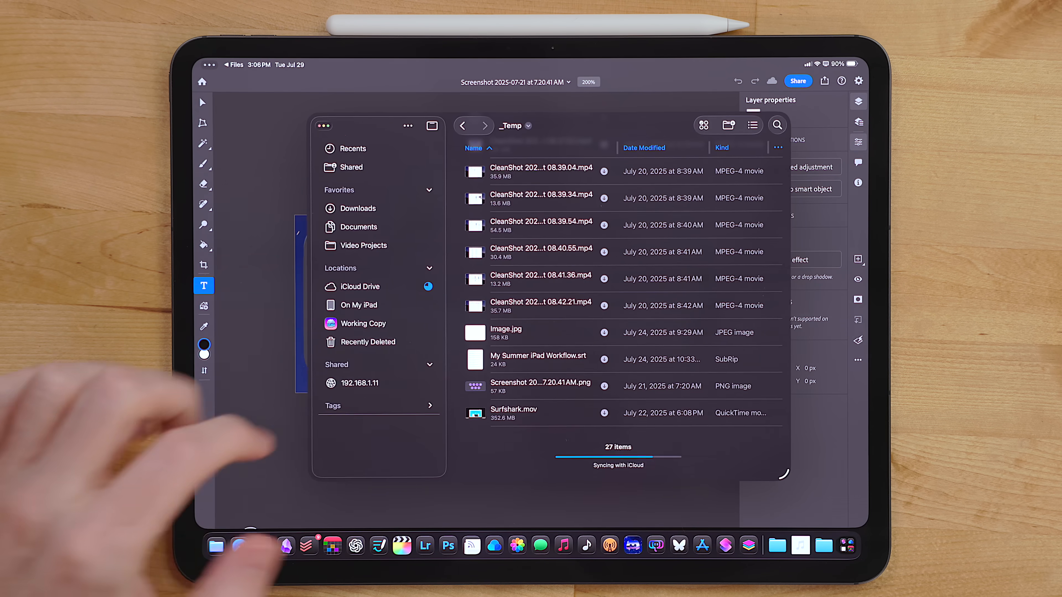
# Step: Show the screenshot PNG's Get Info and set its Always Open With app from the list
pyautogui.rightClick(540, 386)
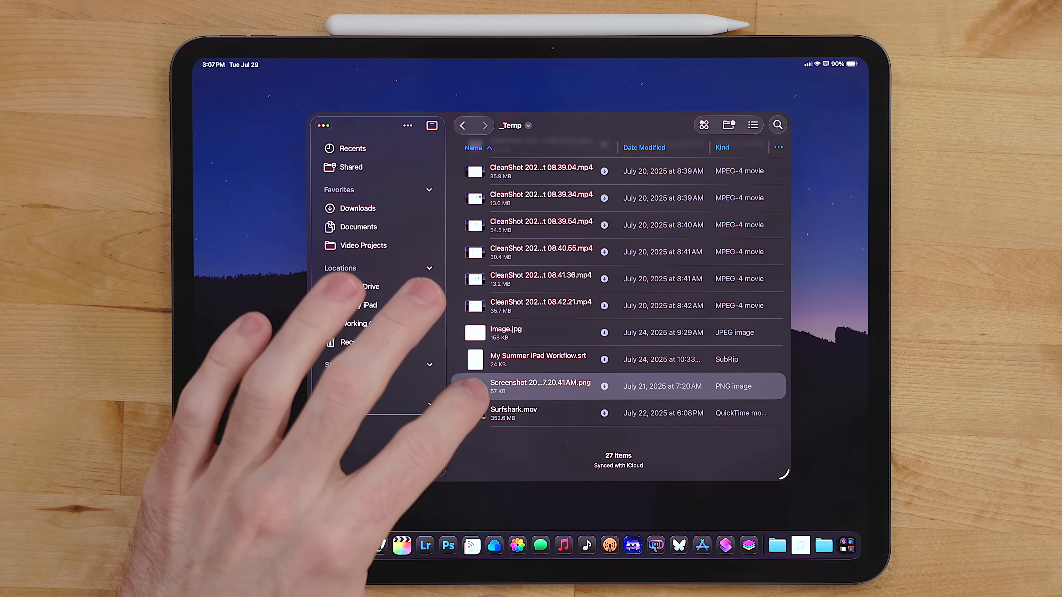
pyautogui.click(541, 386)
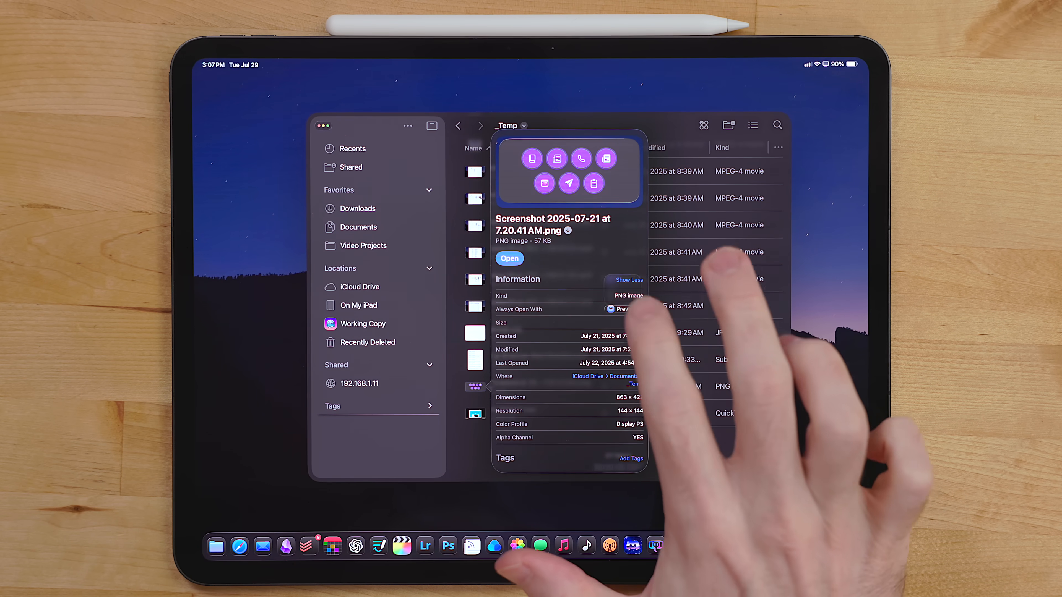
pyautogui.click(618, 309)
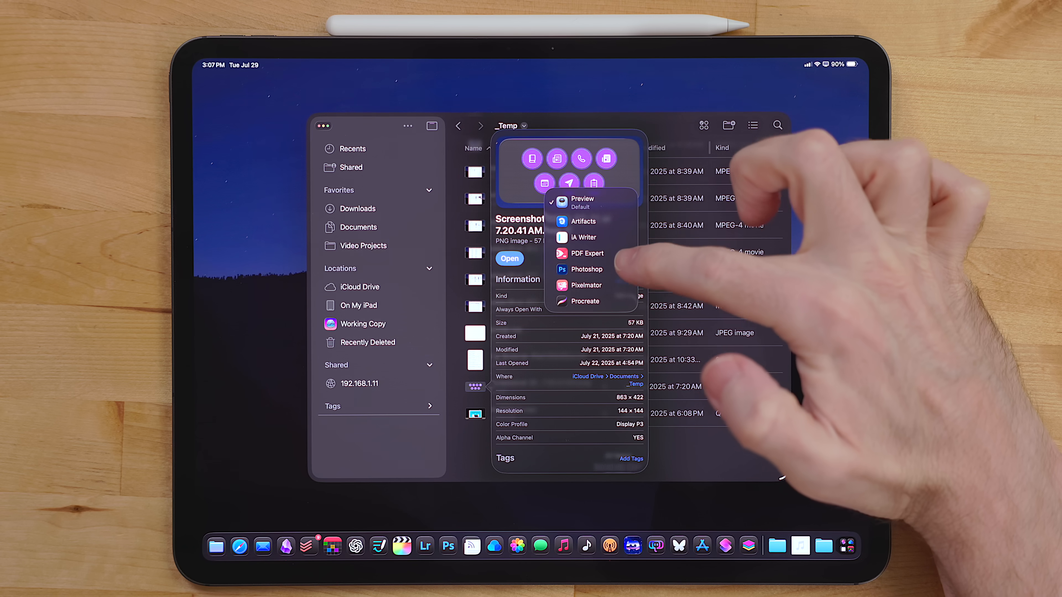
pyautogui.click(586, 269)
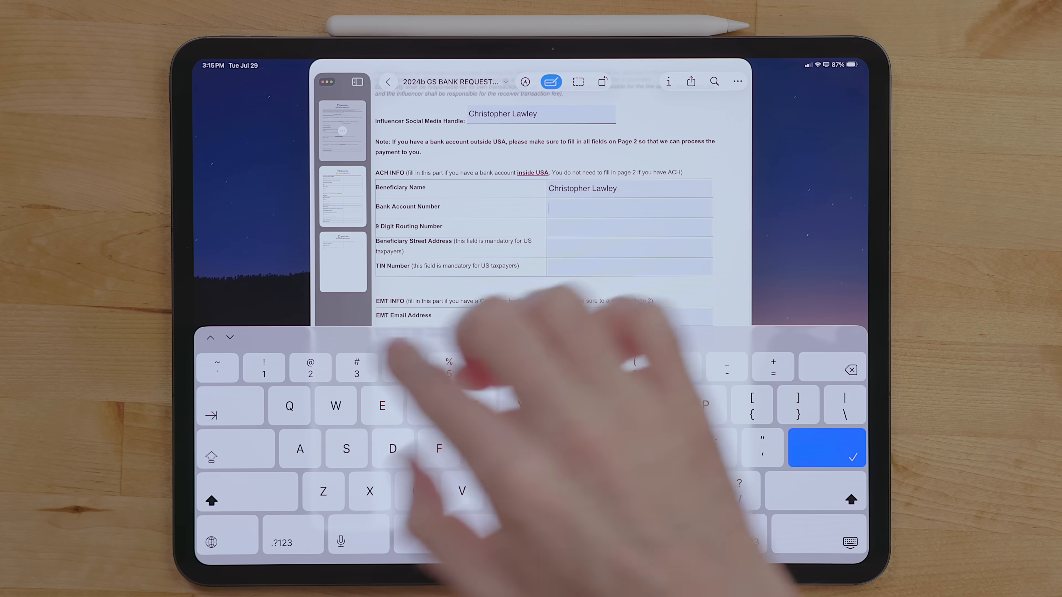
# Step: Enter 1234 as the bank account number and 567 as the routing number
pyautogui.write('1234')
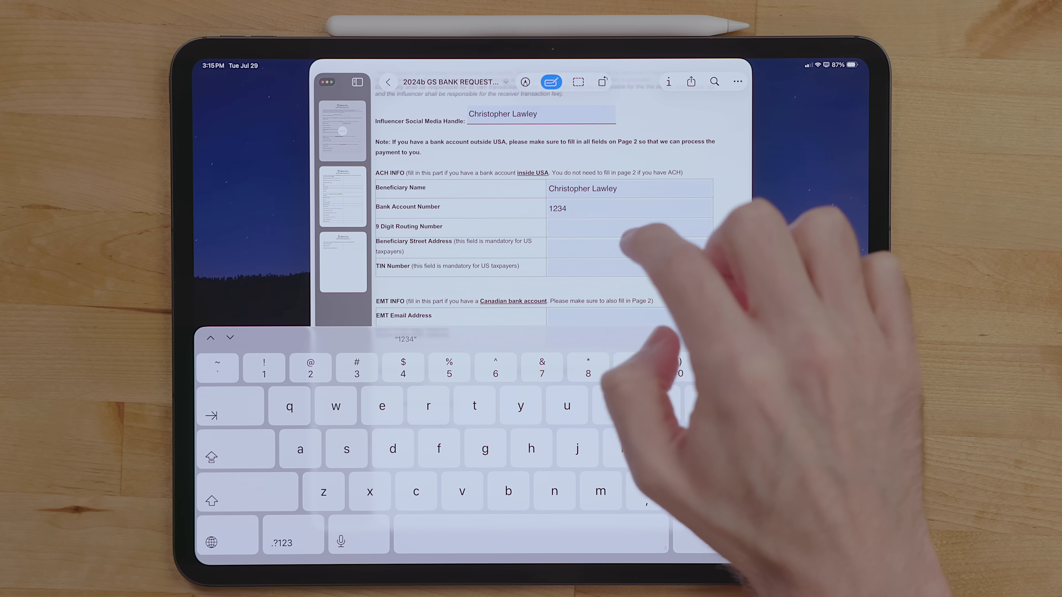
pyautogui.write('567')
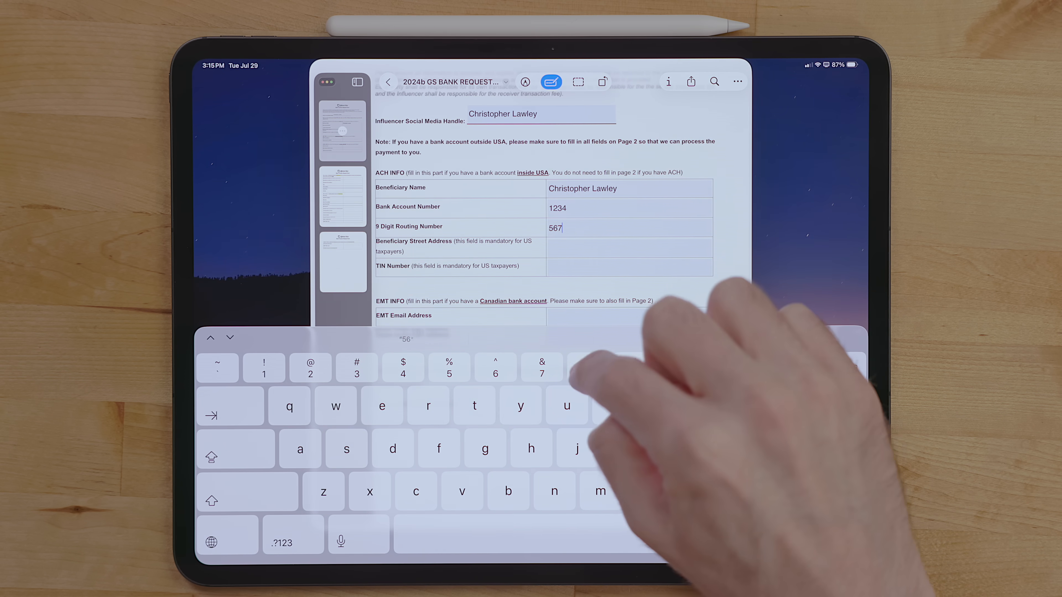